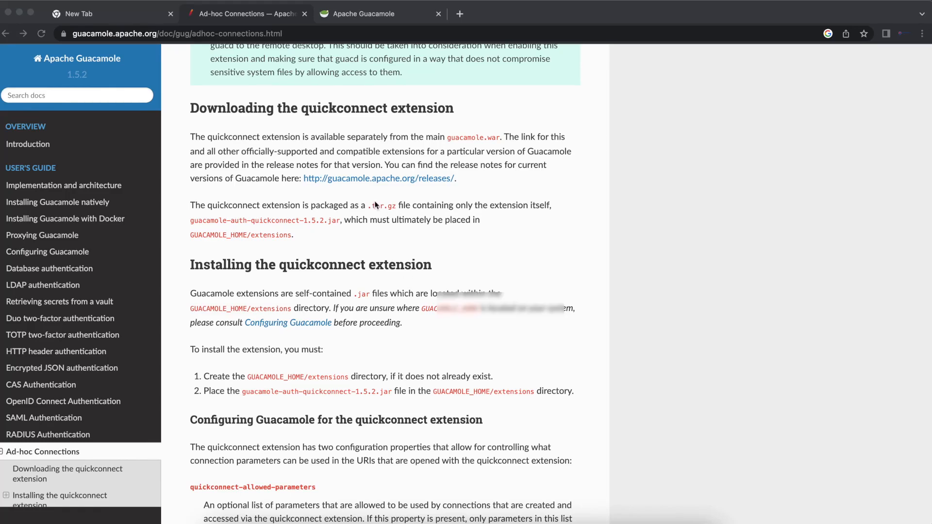
# Step: Switch from the quickconnect documentation to the Guacamole login page tab
pyautogui.click(379, 13)
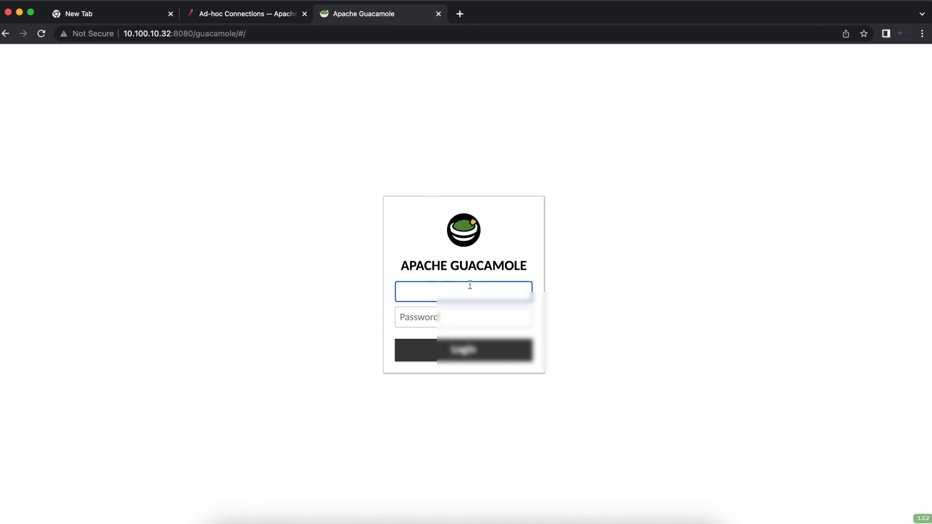
# Step: Log in as administrator, confirm the home page is empty, and return to the docs
pyautogui.write('guacadmin')
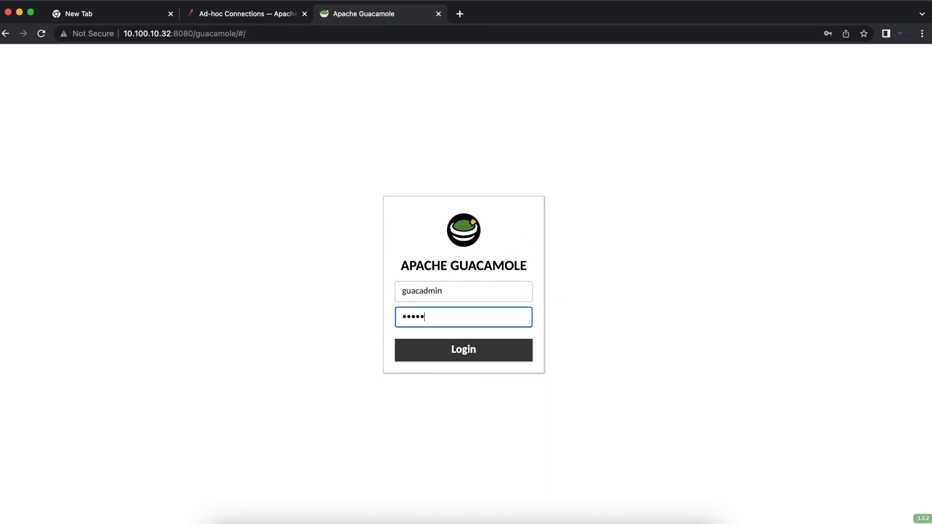
pyautogui.click(463, 350)
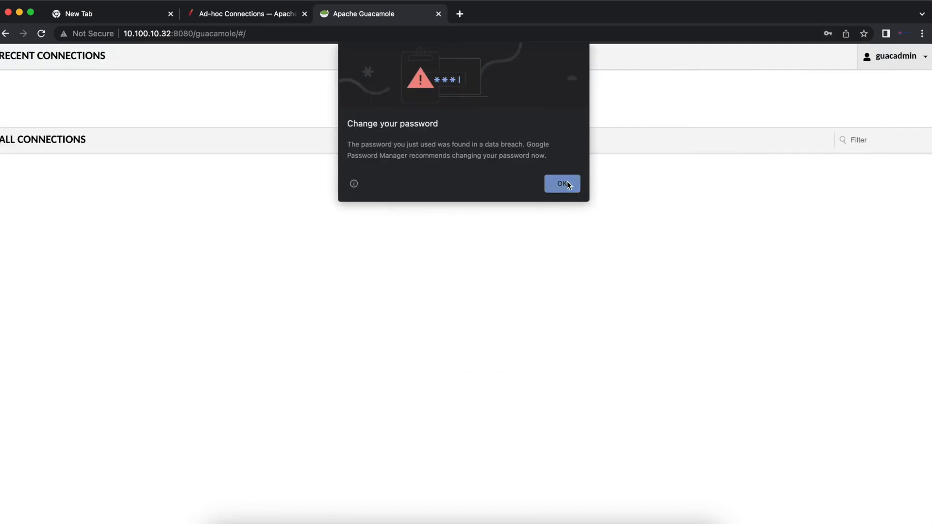
pyautogui.click(561, 183)
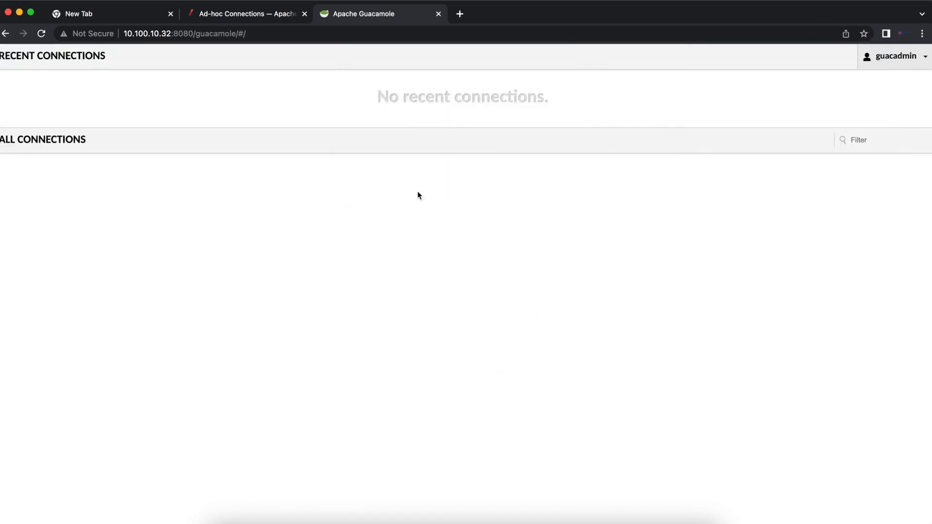
pyautogui.moveTo(874, 89)
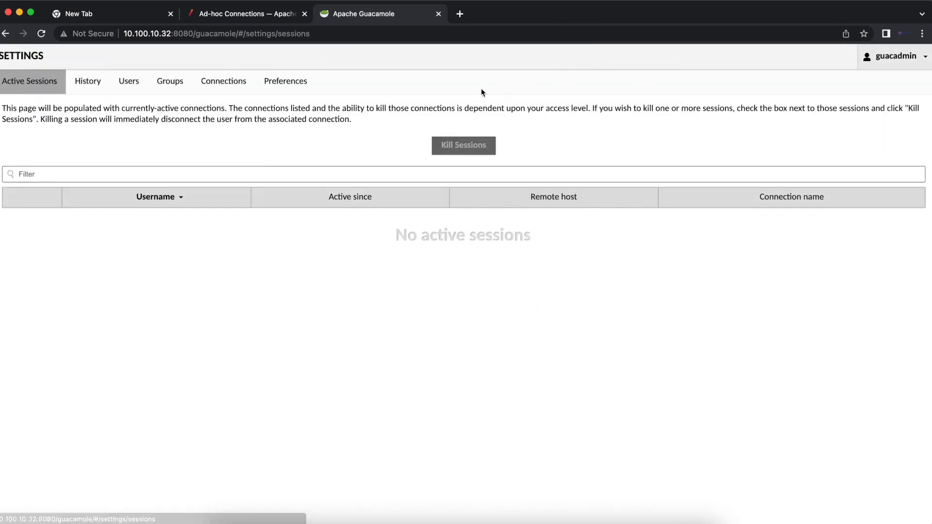
pyautogui.click(224, 81)
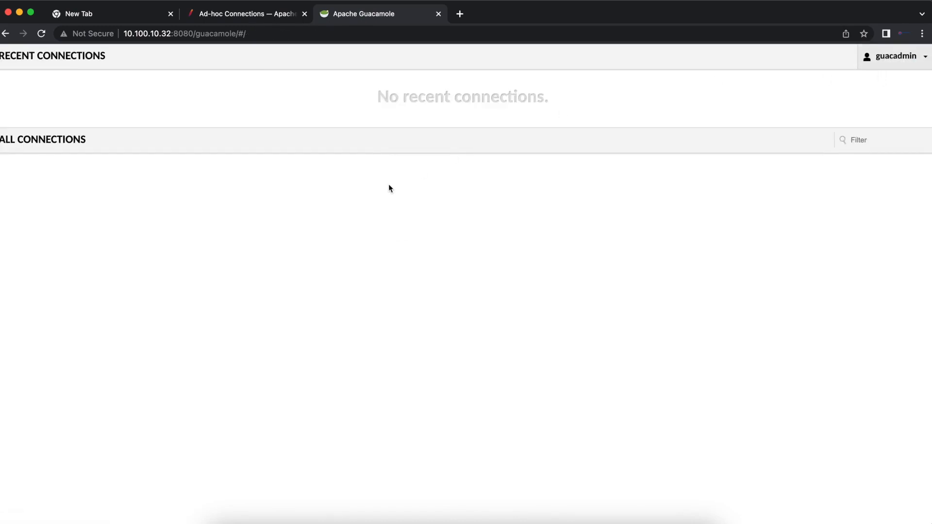
pyautogui.click(246, 13)
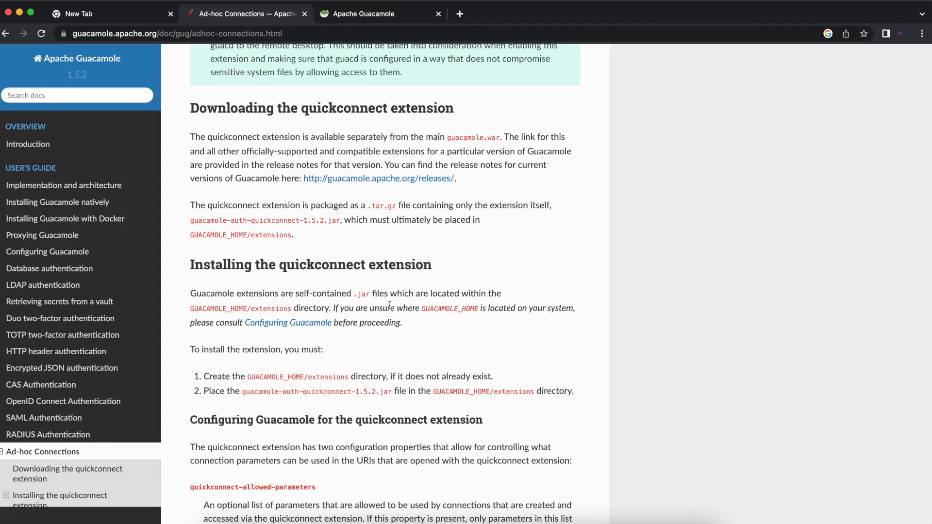
# Step: Scroll the Ad-hoc Connections docs down to 'Using the quickconnect extension'
pyautogui.scroll(-3)
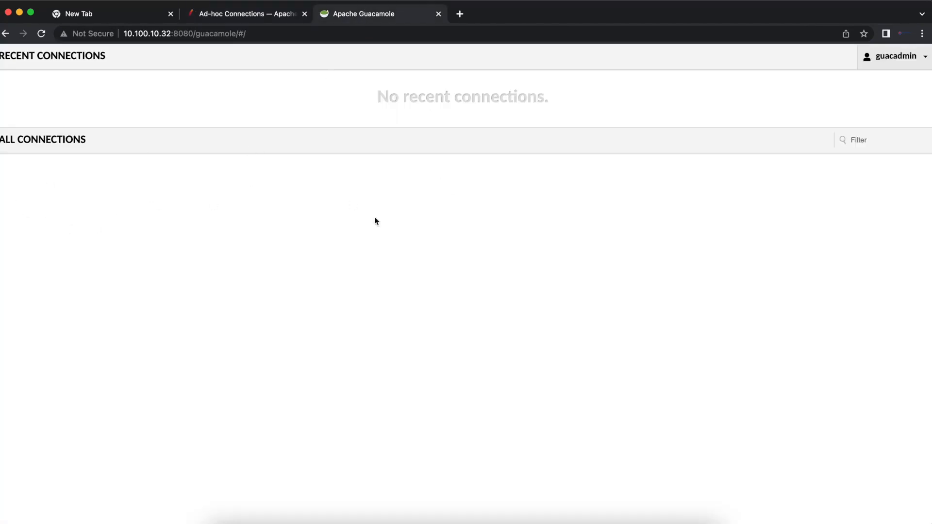
pyautogui.moveTo(613, 152)
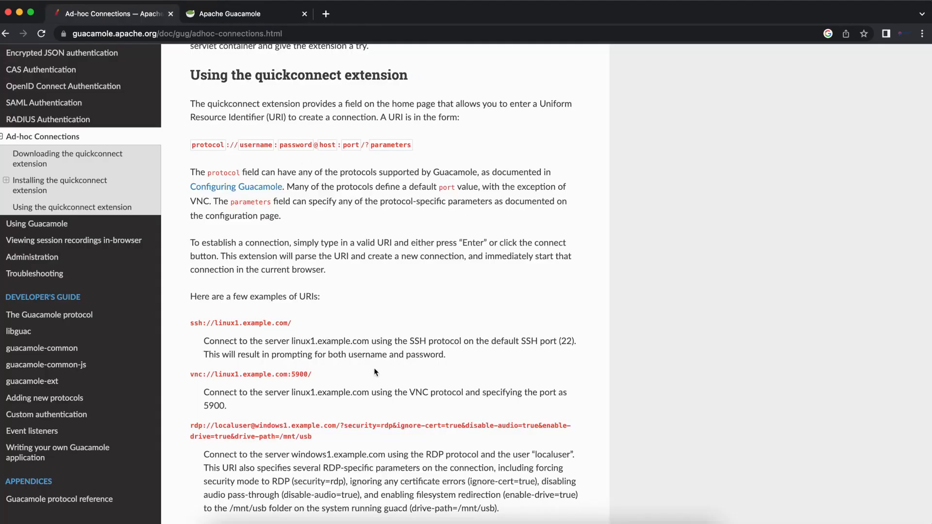
# Step: Search Google for 'apache guacamole quick connect' and open the official site's release archive
pyautogui.click(385, 13)
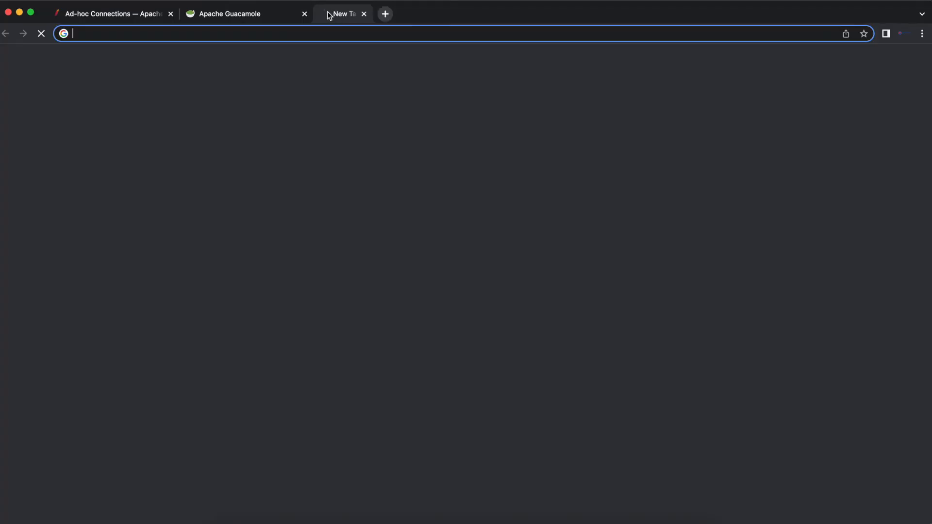
pyautogui.write('apache guacamole quick connect')
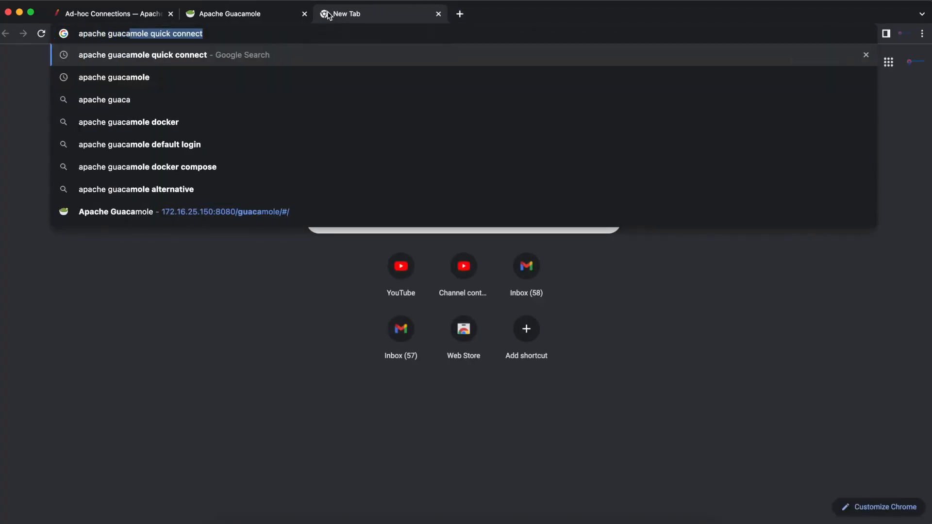
pyautogui.press('Enter')
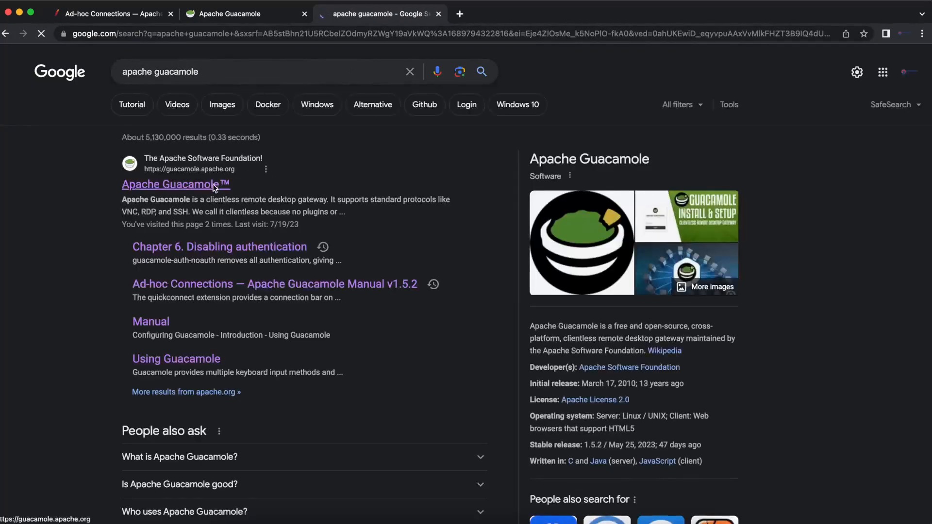
pyautogui.click(171, 185)
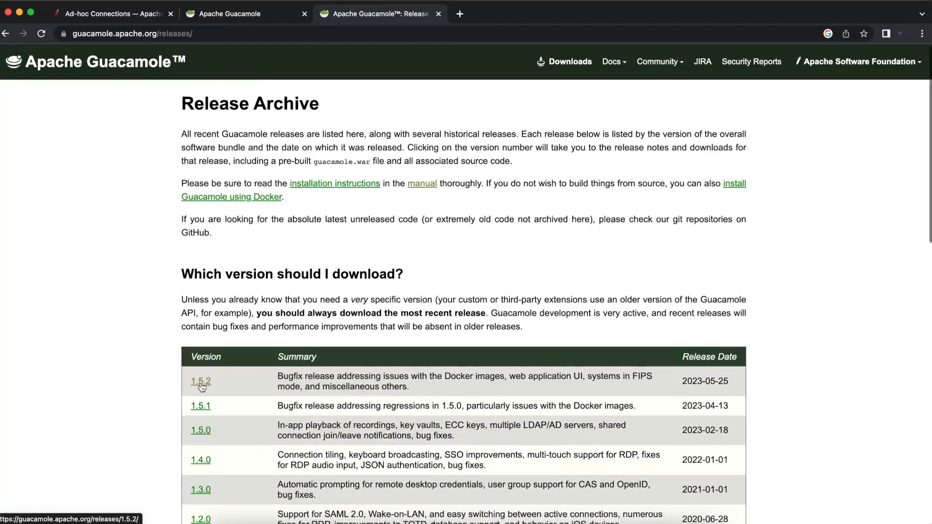
pyautogui.scroll(-3)
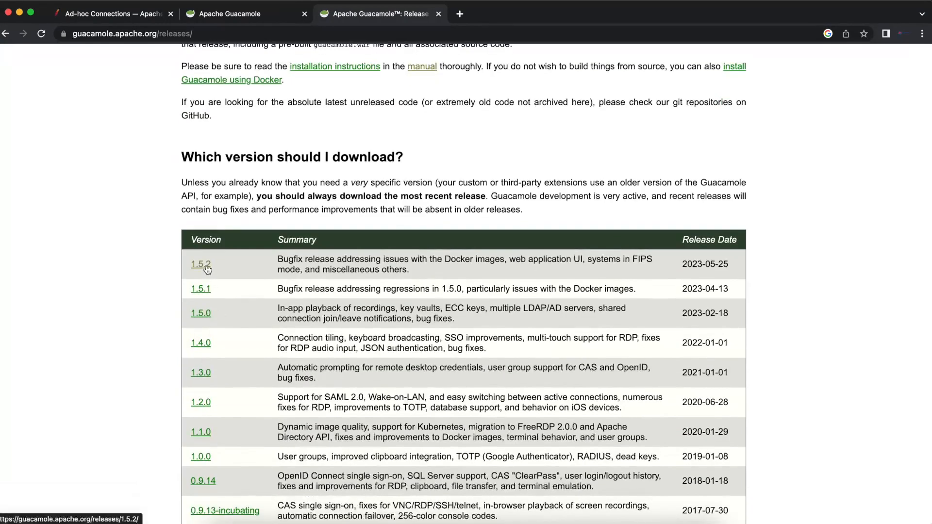
# Step: Open the Guacamole 1.5.2 release downloads page and scroll through it
pyautogui.click(200, 264)
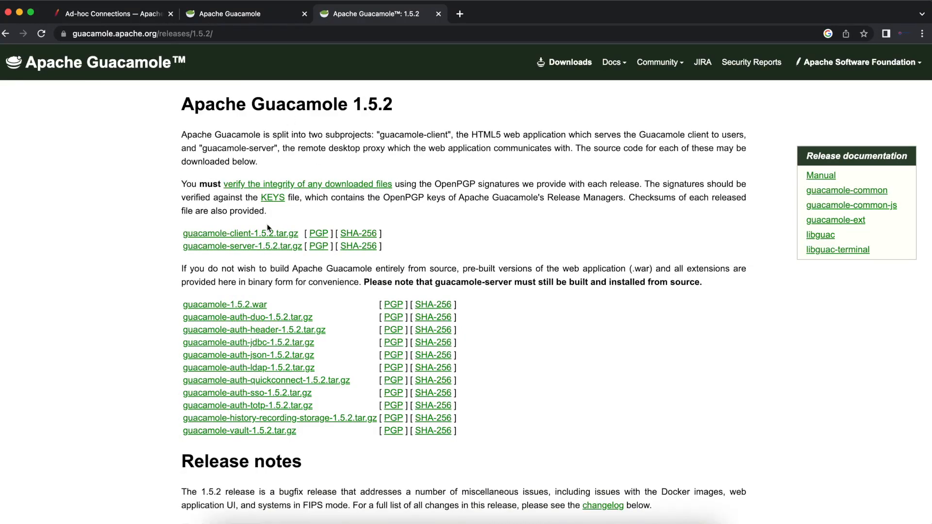
pyautogui.scroll(-3)
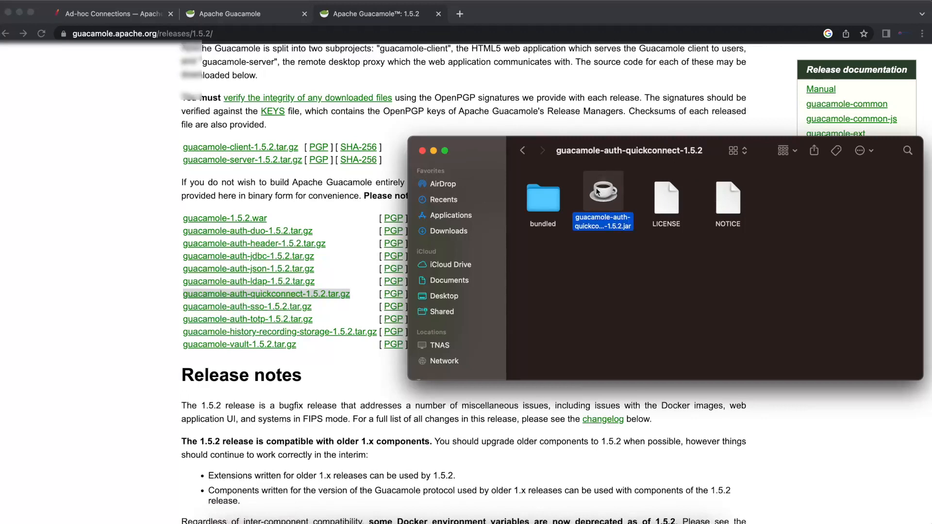
pyautogui.moveTo(611, 186)
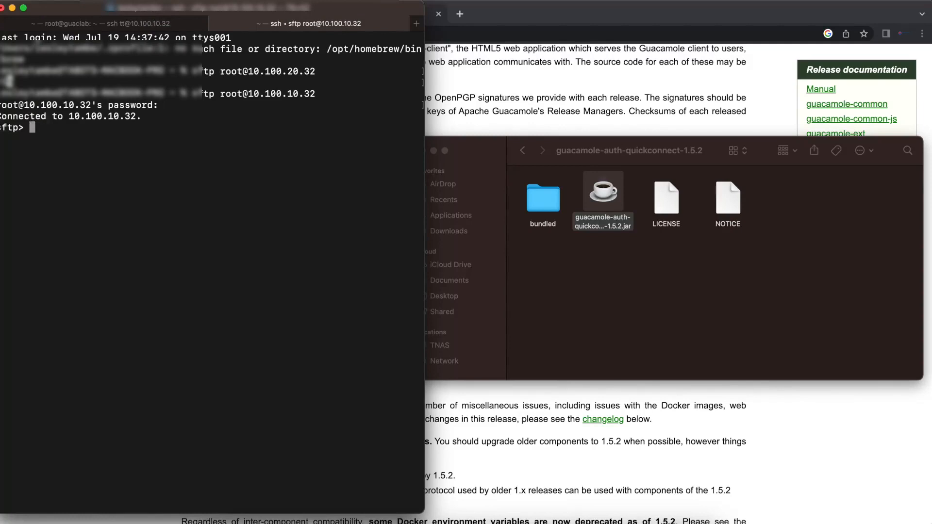
# Step: Change to /etc/guacamole/extensions over SFTP, list it, and put the quickconnect jar there
pyautogui.write('cd')
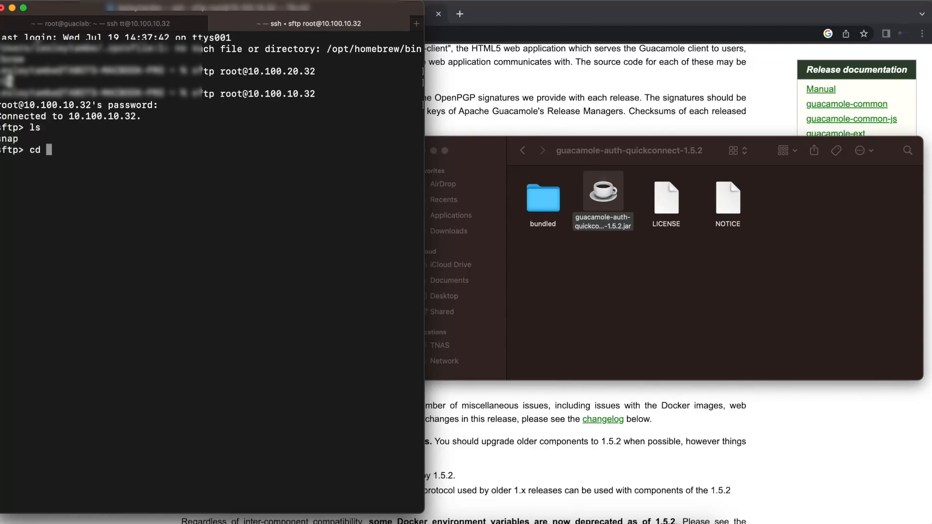
pyautogui.write('/etc/')
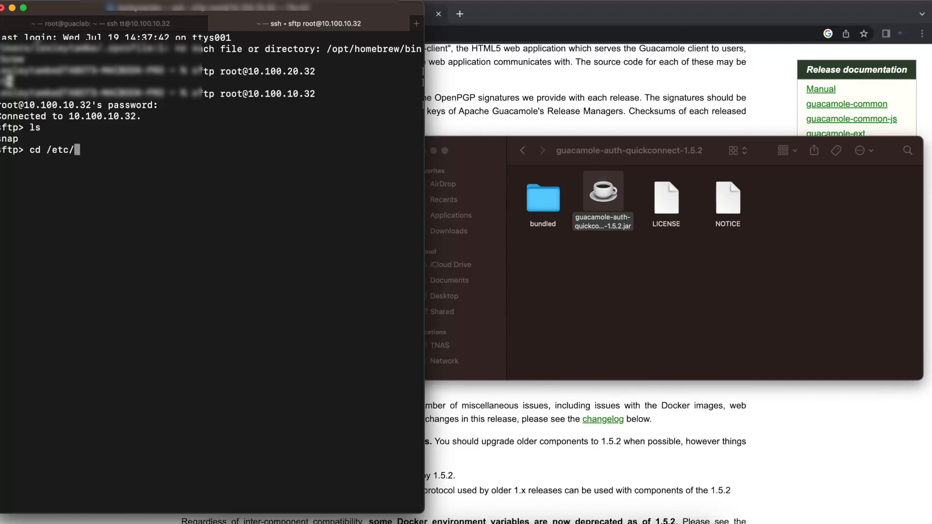
pyautogui.write('guacamole')
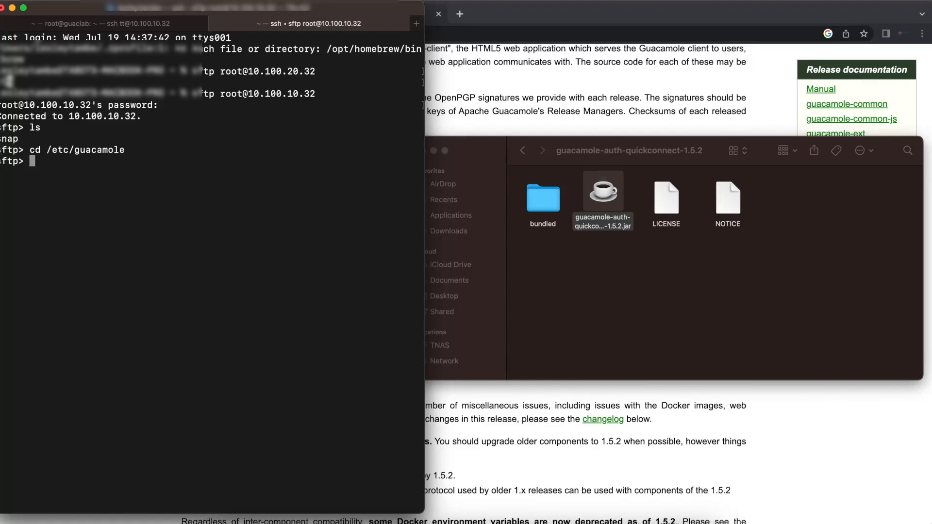
pyautogui.write('cd')
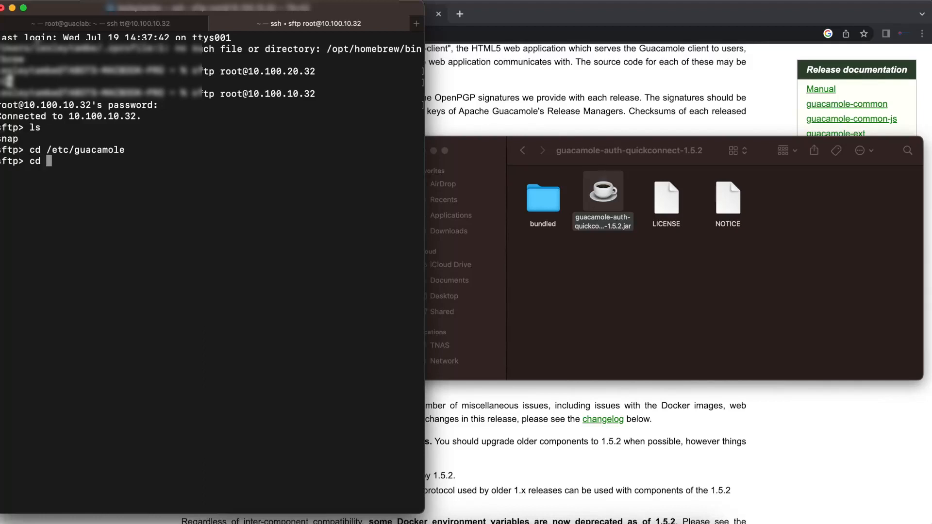
pyautogui.write('ex')
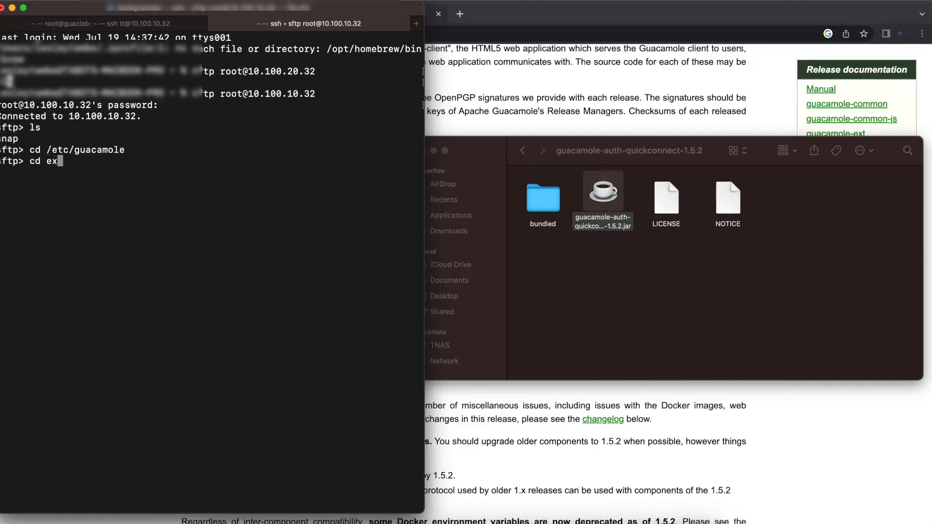
pyautogui.write('tensions')
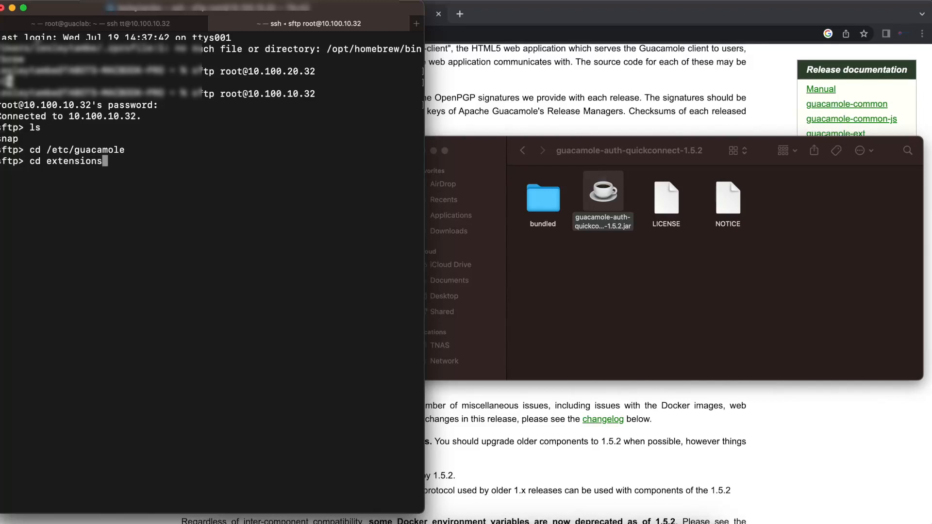
pyautogui.write('ls')
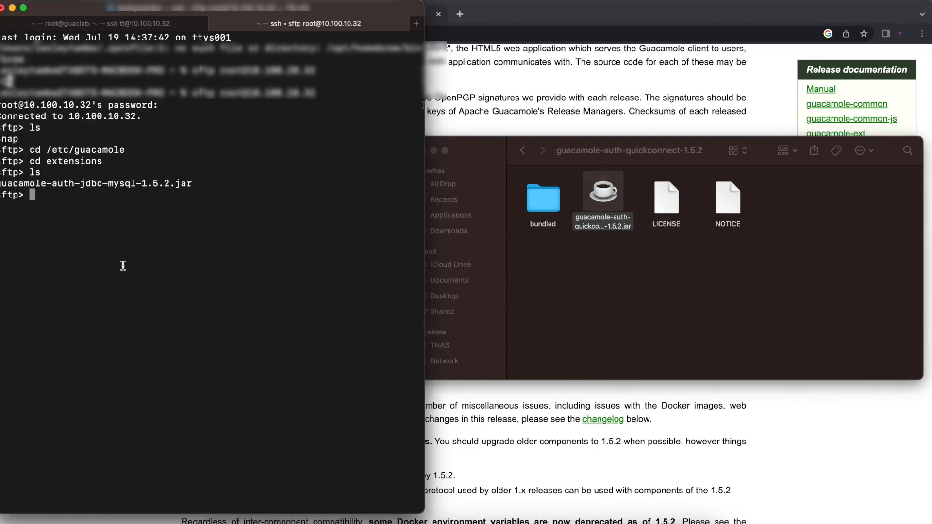
pyautogui.write('put')
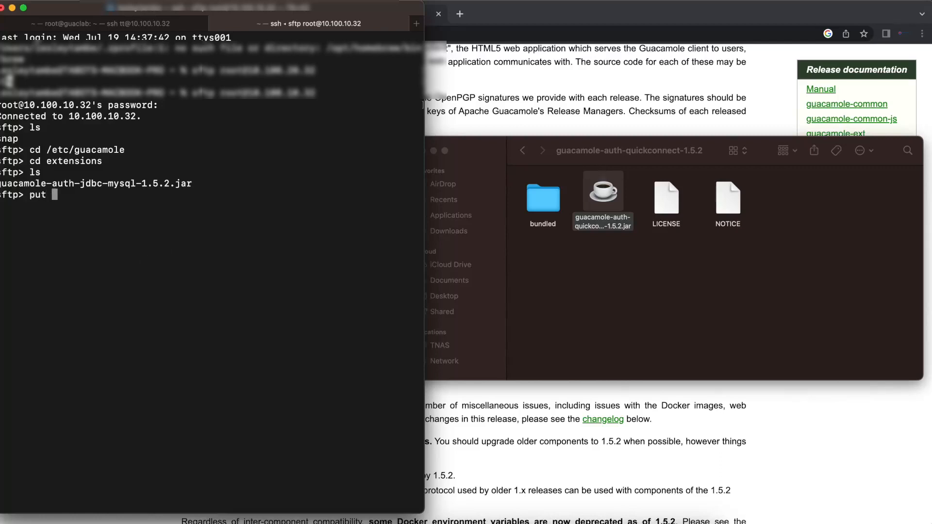
pyautogui.moveTo(602, 197); pyautogui.dragTo(198, 214)
pyautogui.write('ls')
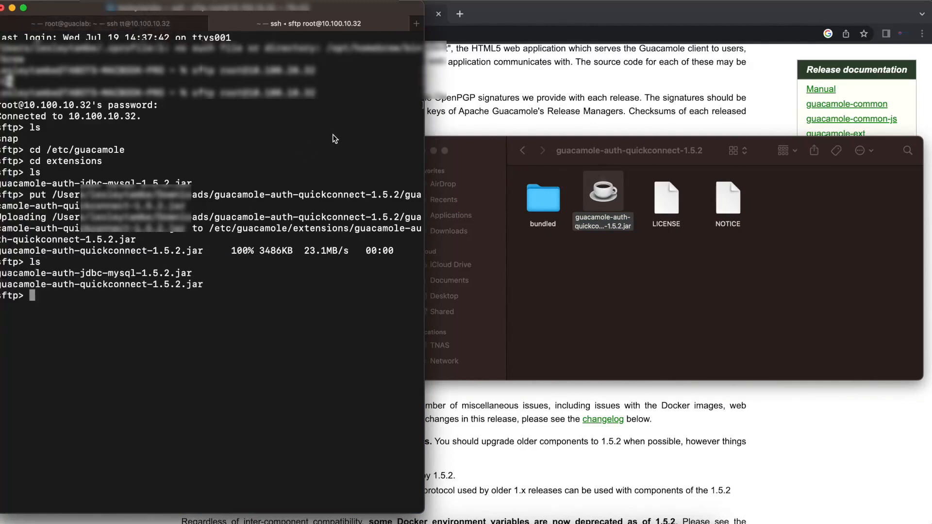
# Step: Restart the guacd and Tomcat services with systemctl in the server's SSH session
pyautogui.click(104, 24)
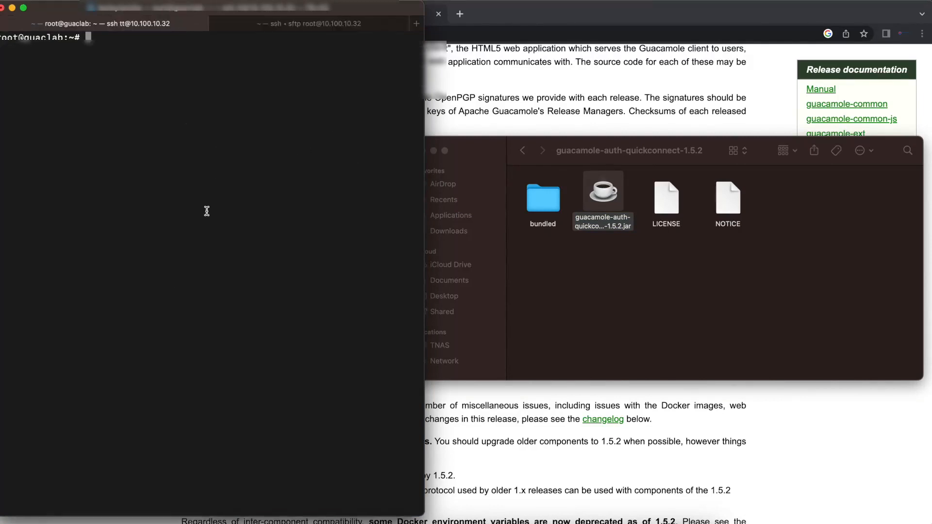
pyautogui.write('systemctl')
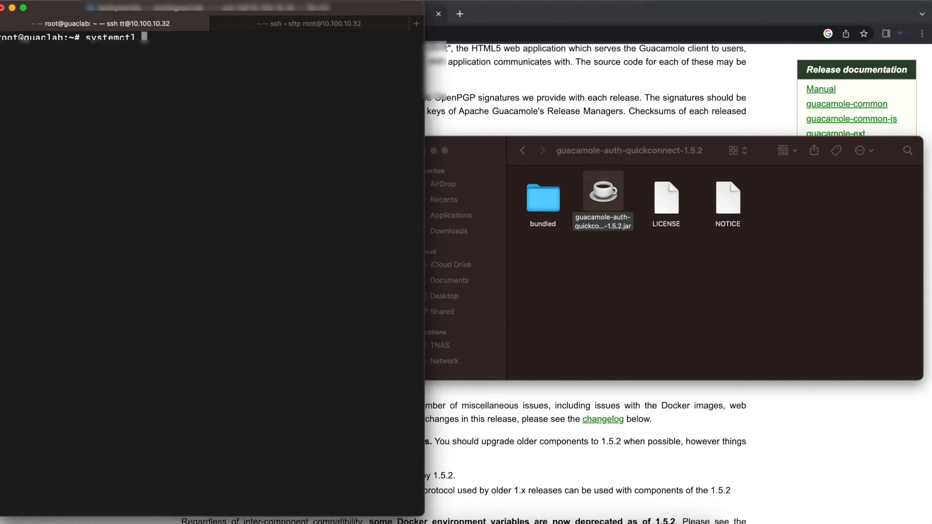
pyautogui.write('apa')
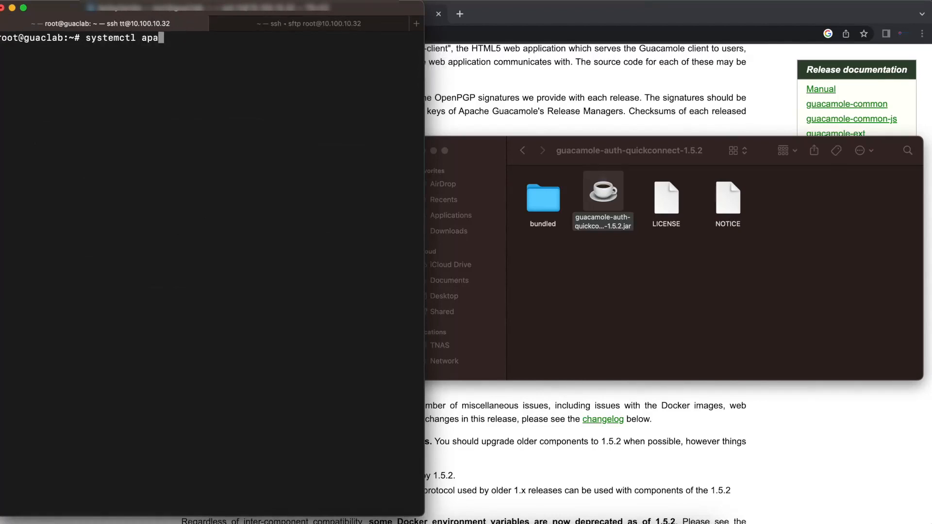
pyautogui.write('che2')
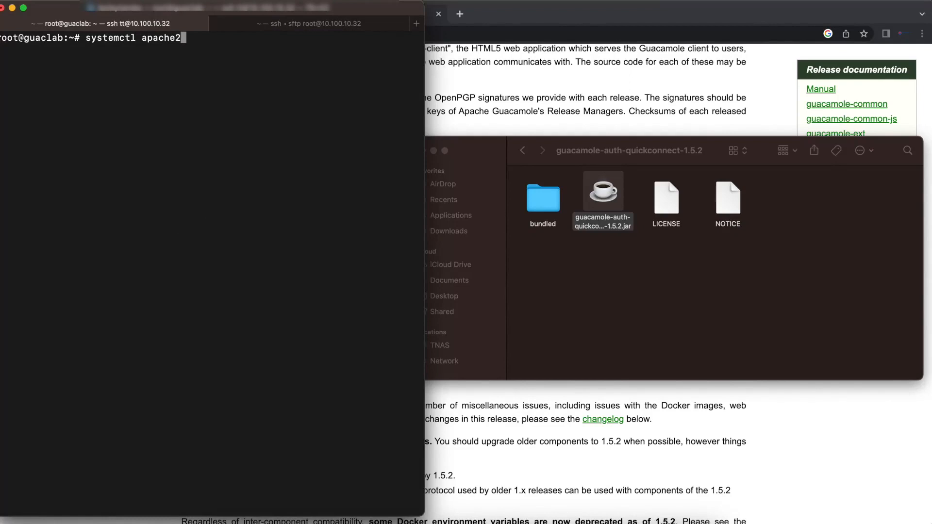
pyautogui.press('backspace')
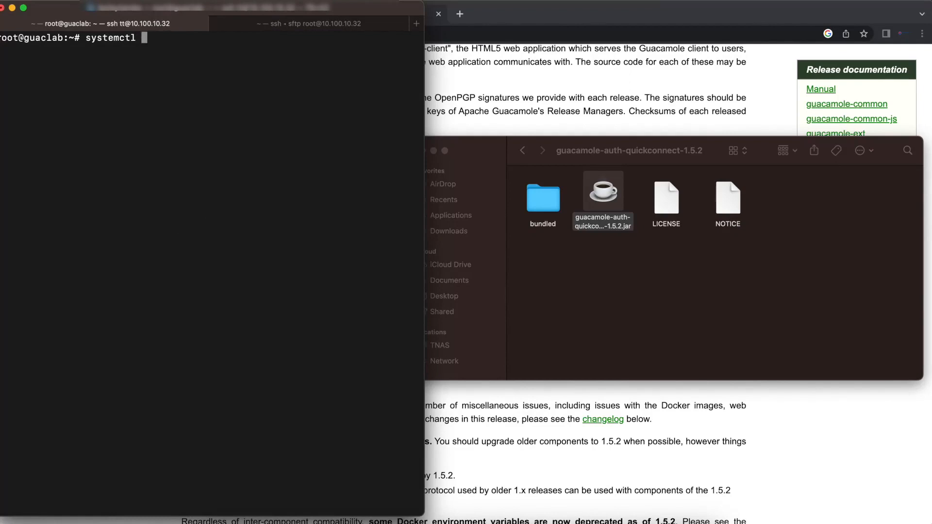
pyautogui.write('res')
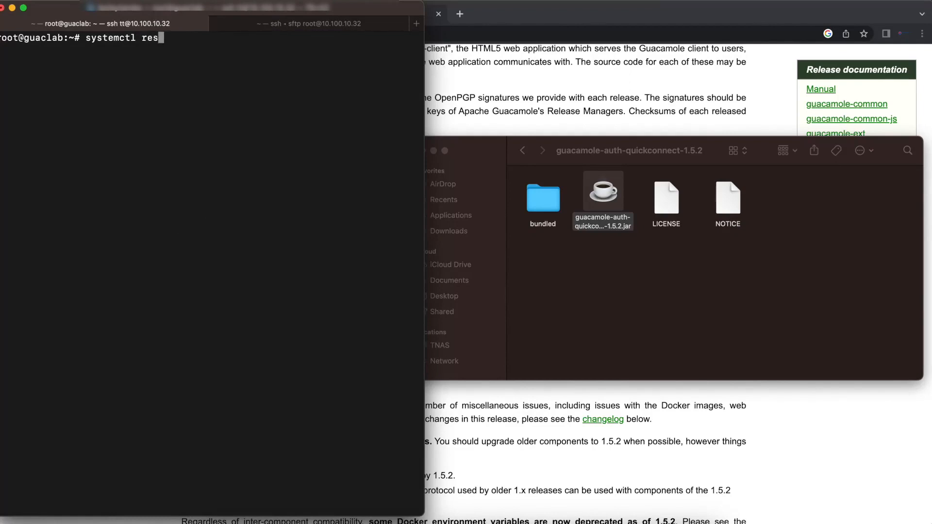
pyautogui.write('tart guacd')
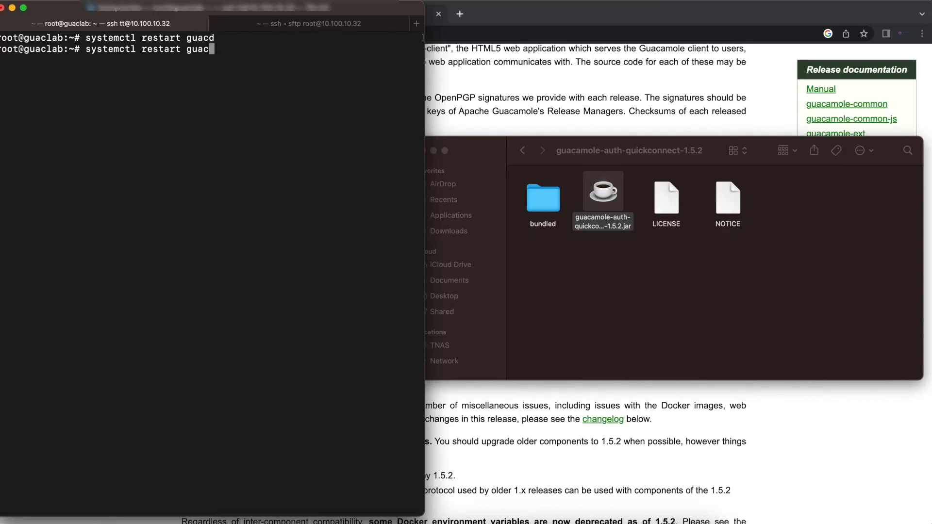
pyautogui.write('tomcat')
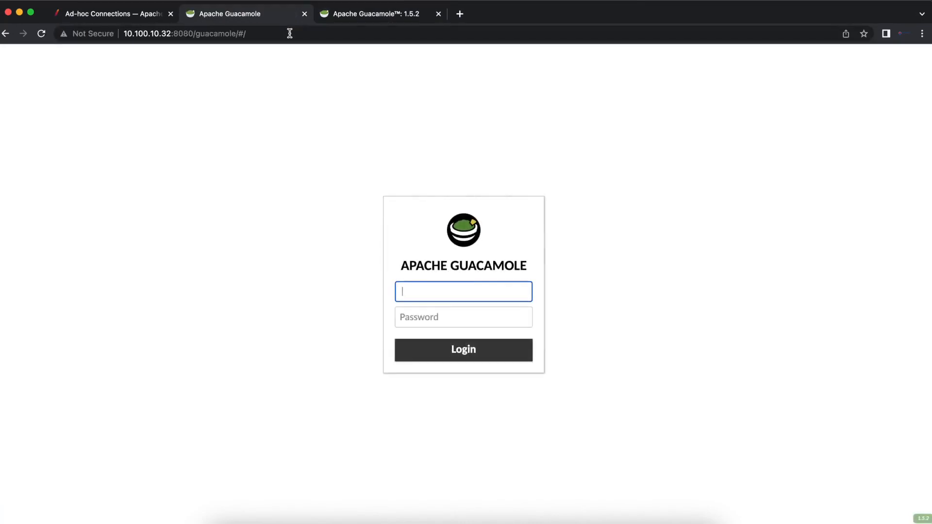
# Step: Log in as guacadmin and dismiss Chrome's password breach warning
pyautogui.write('guacadmin')
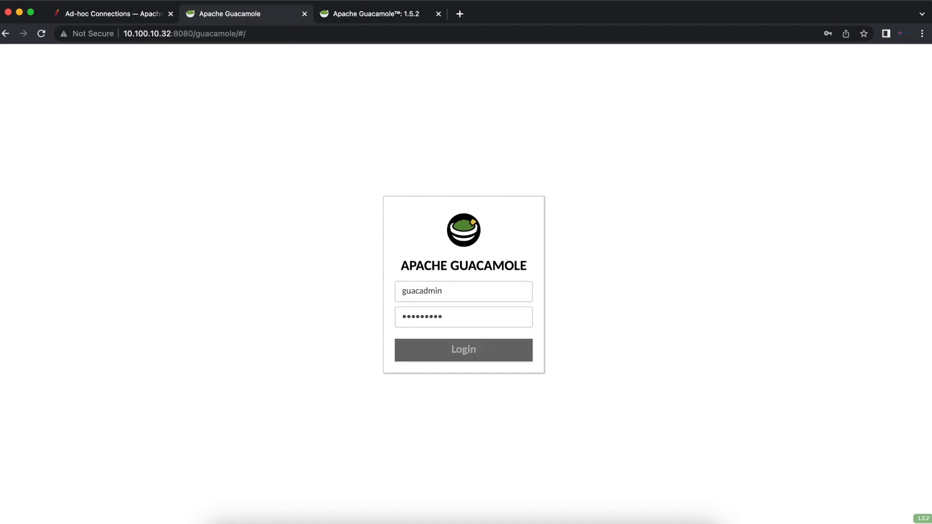
pyautogui.click(463, 349)
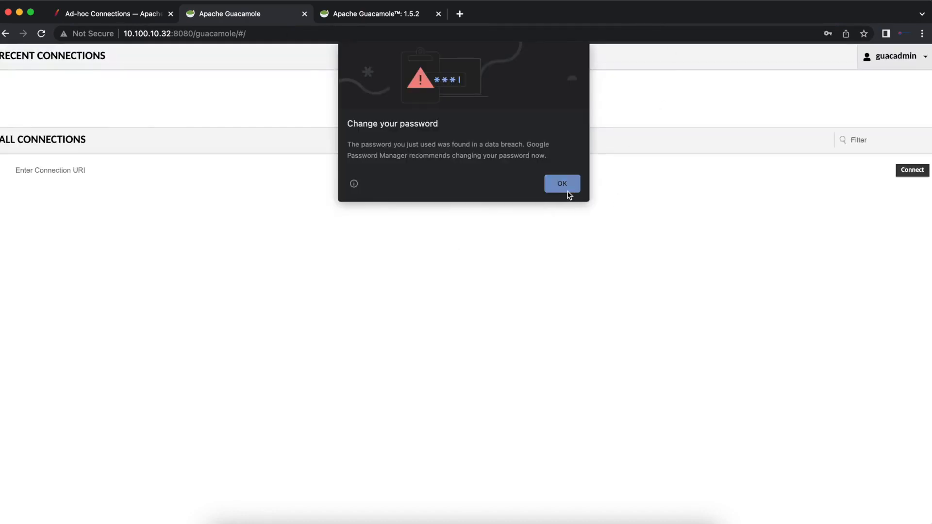
pyautogui.click(561, 183)
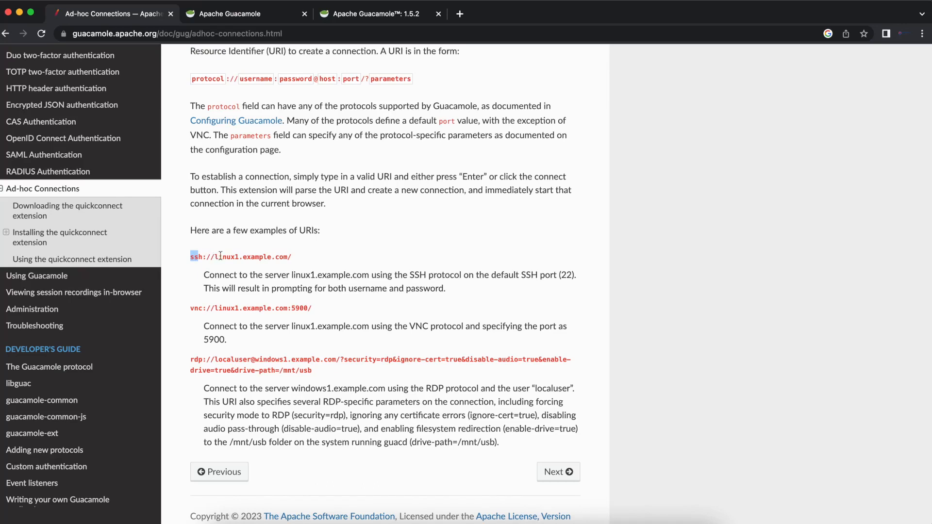
pyautogui.moveTo(375, 92)
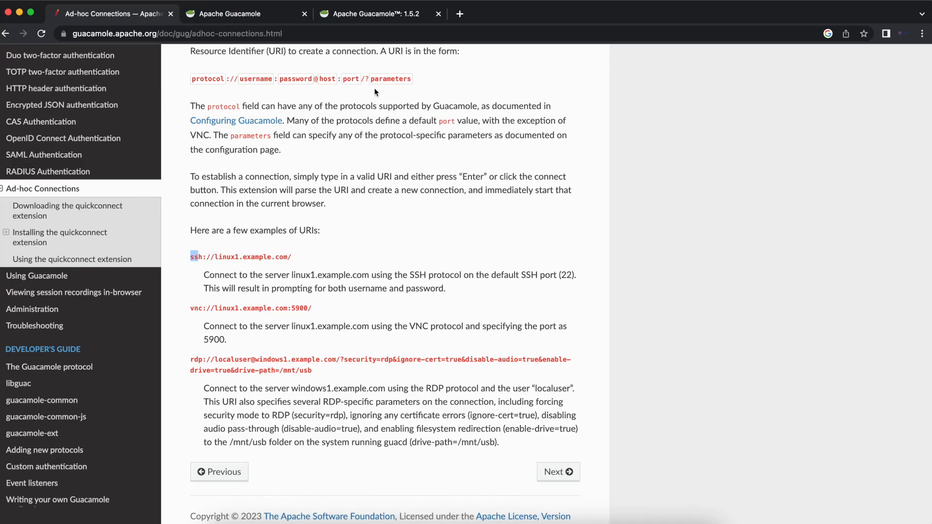
pyautogui.moveTo(460, 68)
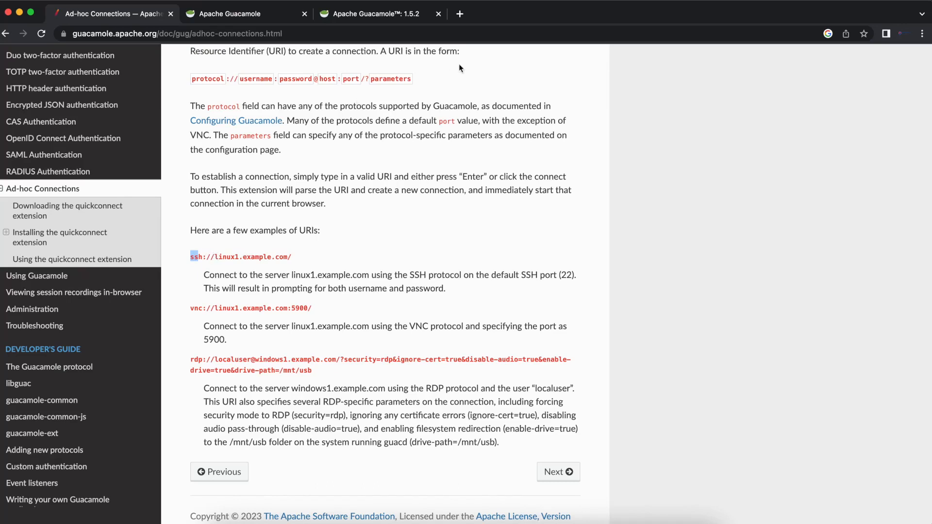
pyautogui.moveTo(205, 250)
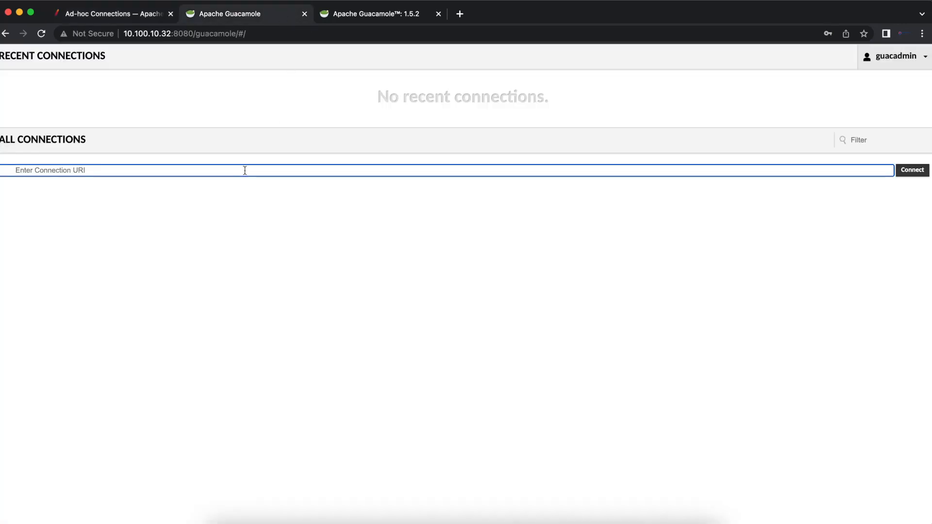
# Step: Connect to ssh://10.100.20.10 through the Connection URI field, then exit the shell
pyautogui.write('ssh://10.100.20.10')
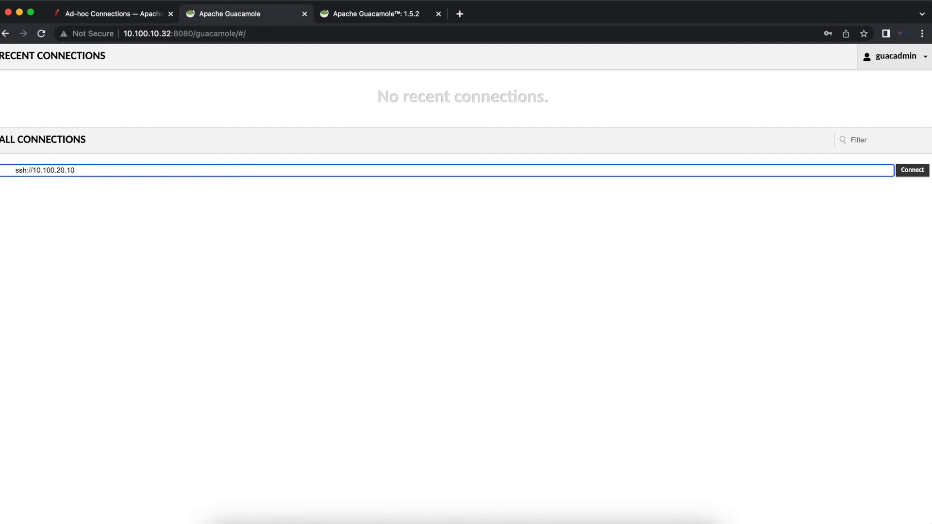
pyautogui.click(911, 170)
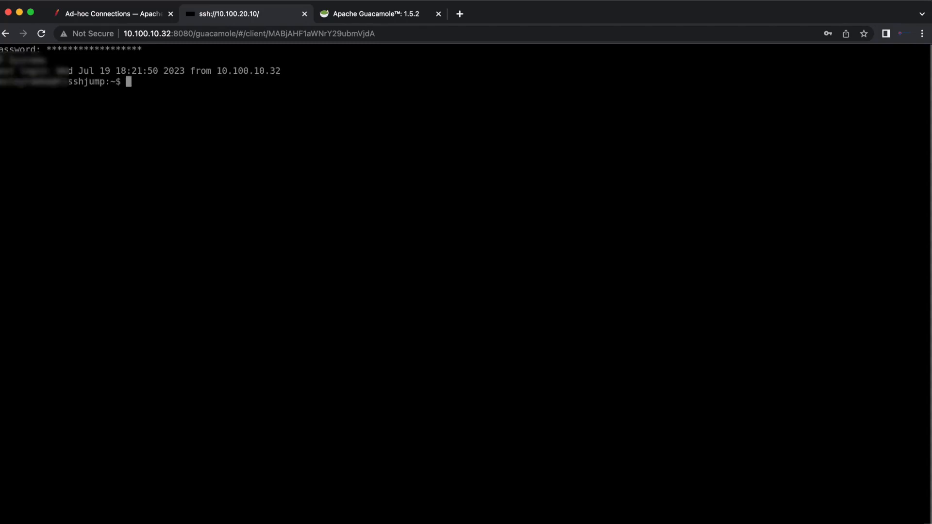
pyautogui.write('exit')
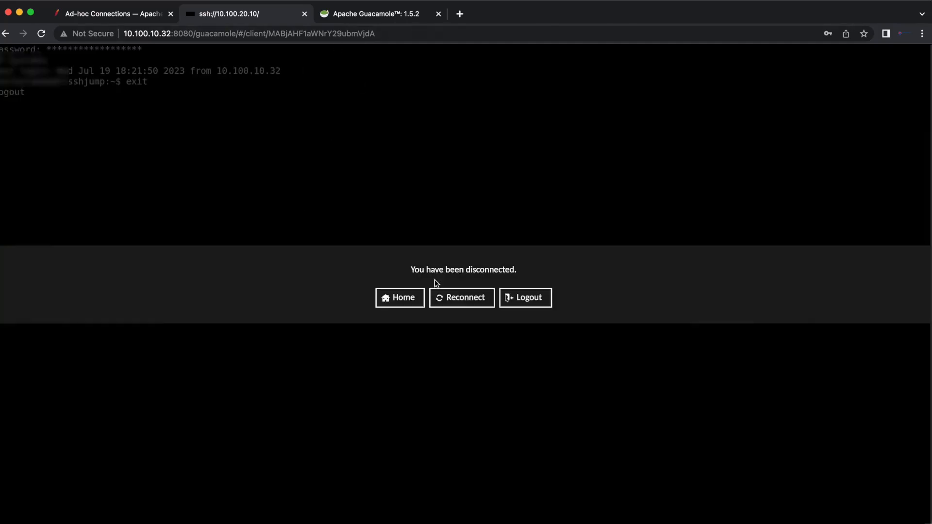
# Step: Return to the Guacamole home page and log out from the account menu
pyautogui.click(399, 297)
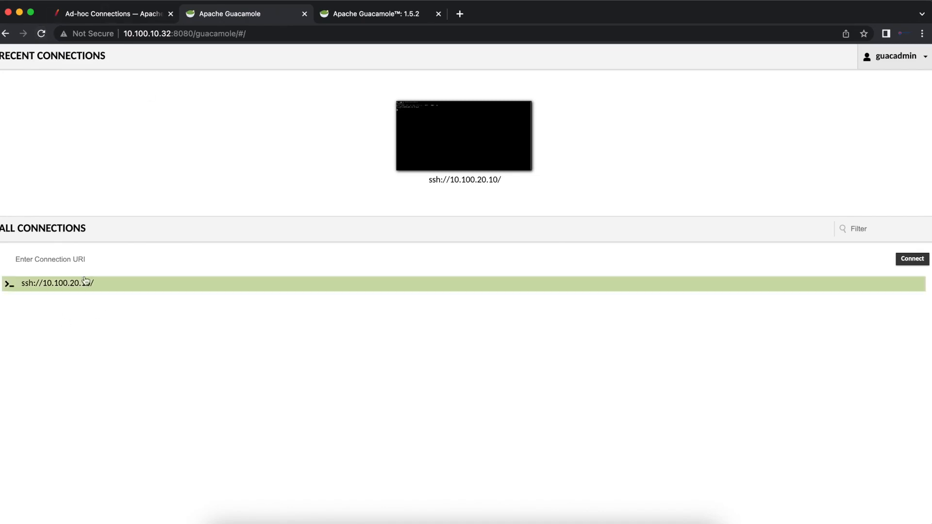
pyautogui.click(893, 55)
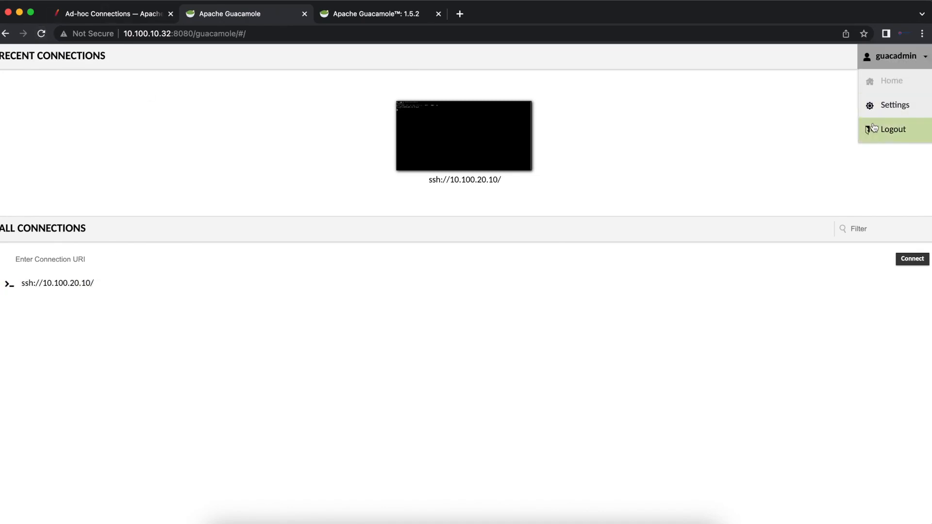
pyautogui.click(892, 129)
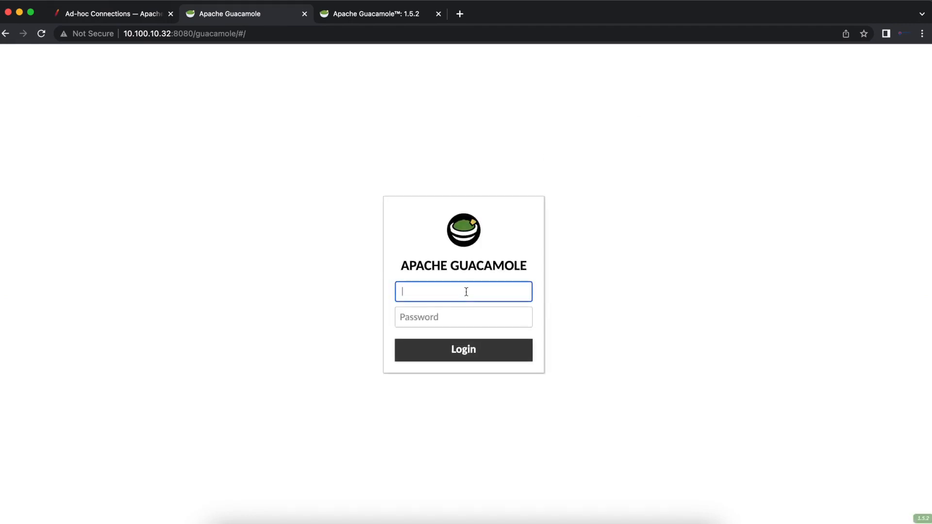
# Step: Log back in as administrator and dismiss the password breach warning
pyautogui.write('guacadmin')
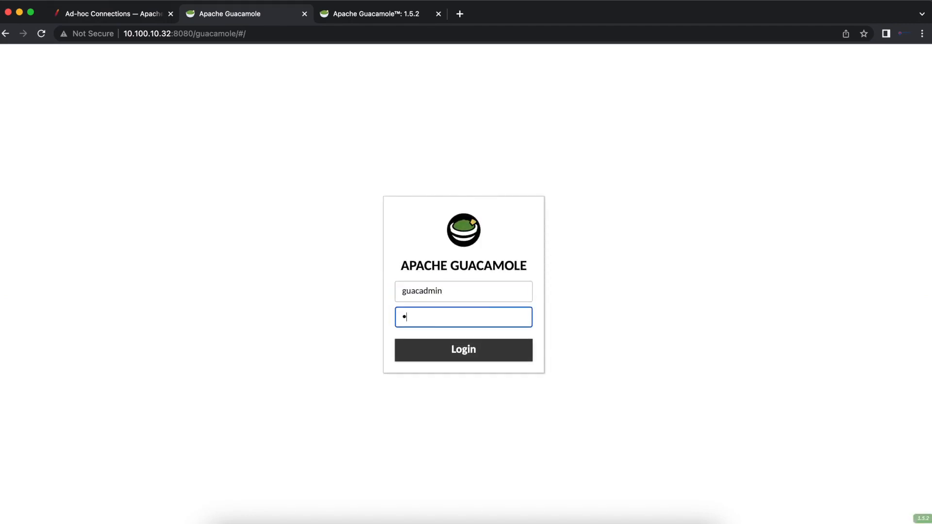
pyautogui.click(463, 350)
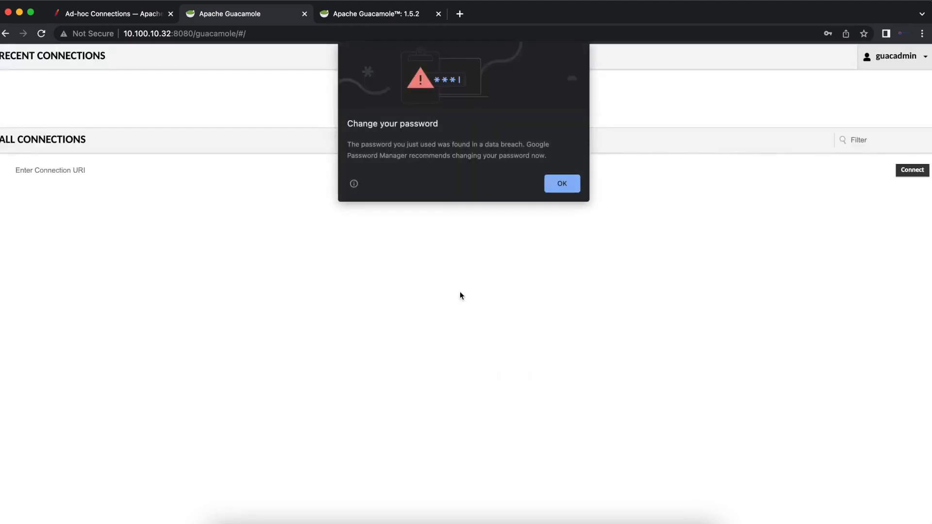
pyautogui.click(561, 183)
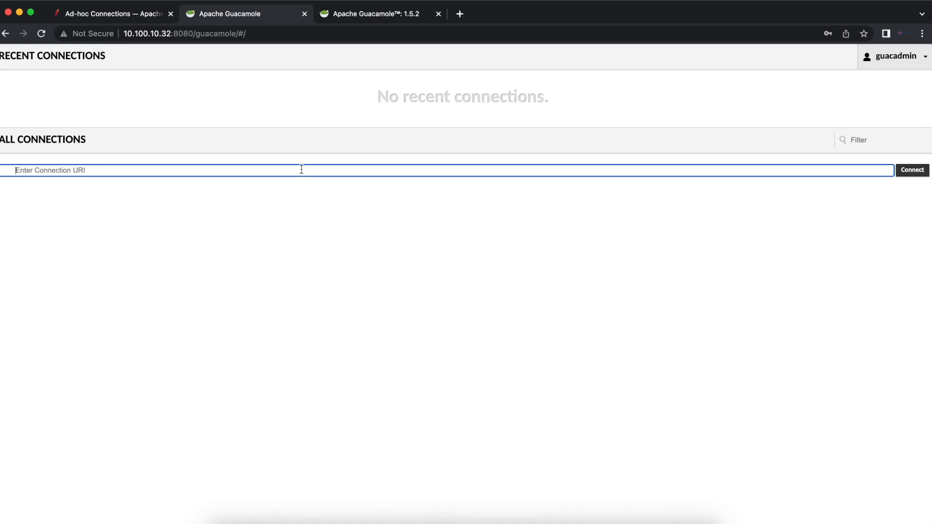
pyautogui.click(894, 56)
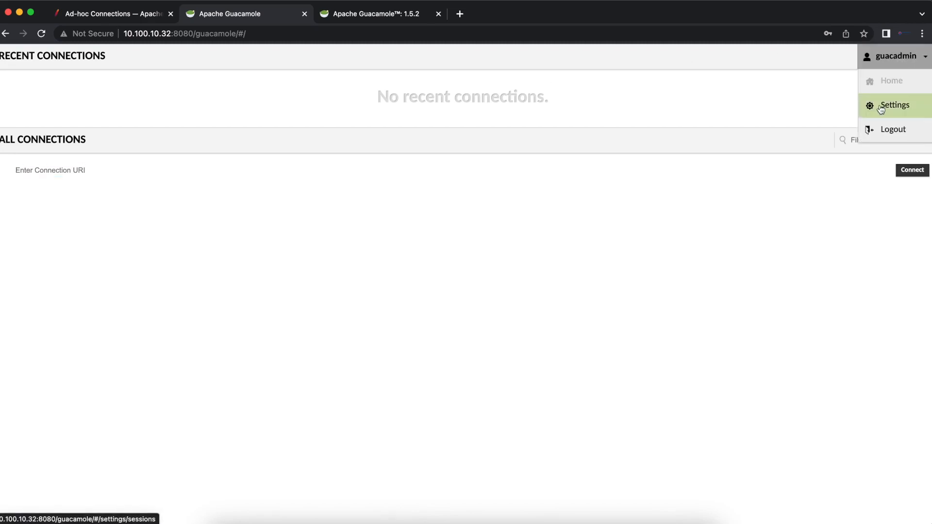
pyautogui.click(895, 105)
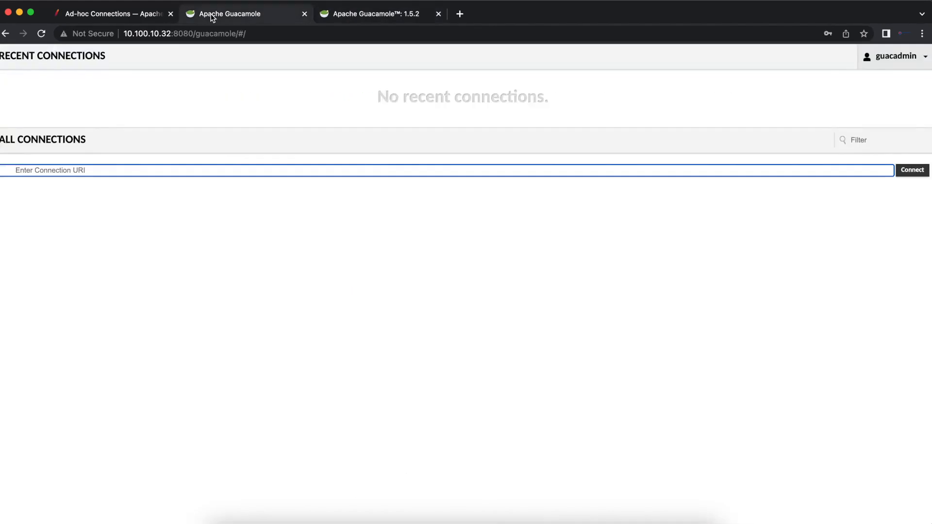
# Step: Return to the Ad-hoc Connections docs and highlight 'localuser' in the rdp:// example URI
pyautogui.click(110, 13)
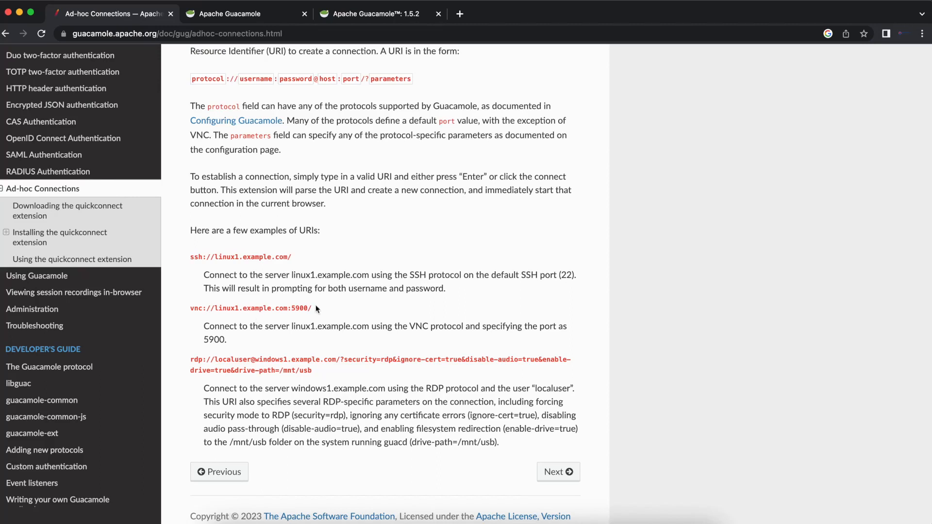
pyautogui.moveTo(300, 307)
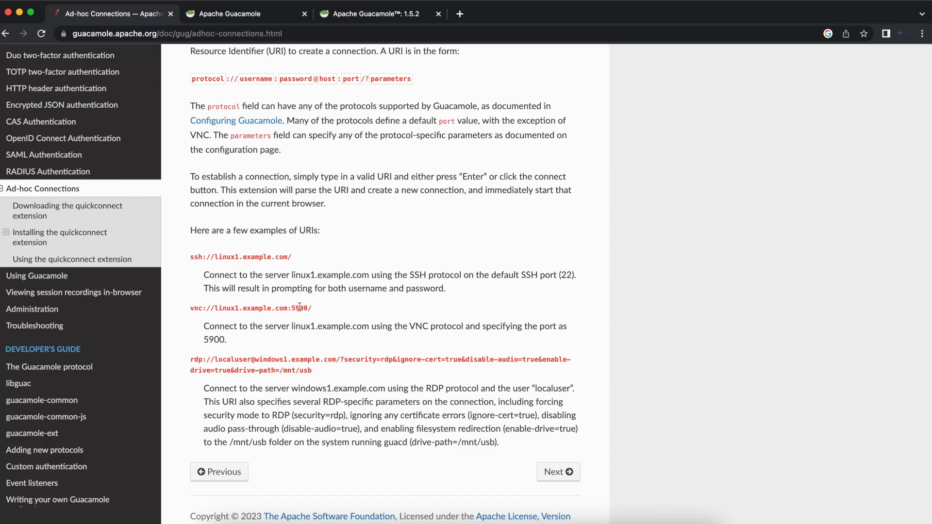
pyautogui.moveTo(324, 373)
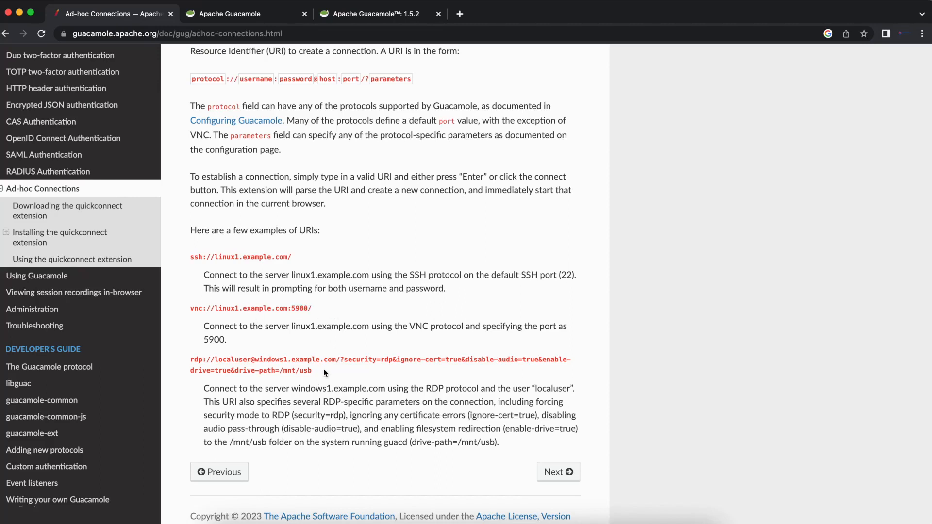
pyautogui.moveTo(256, 355)
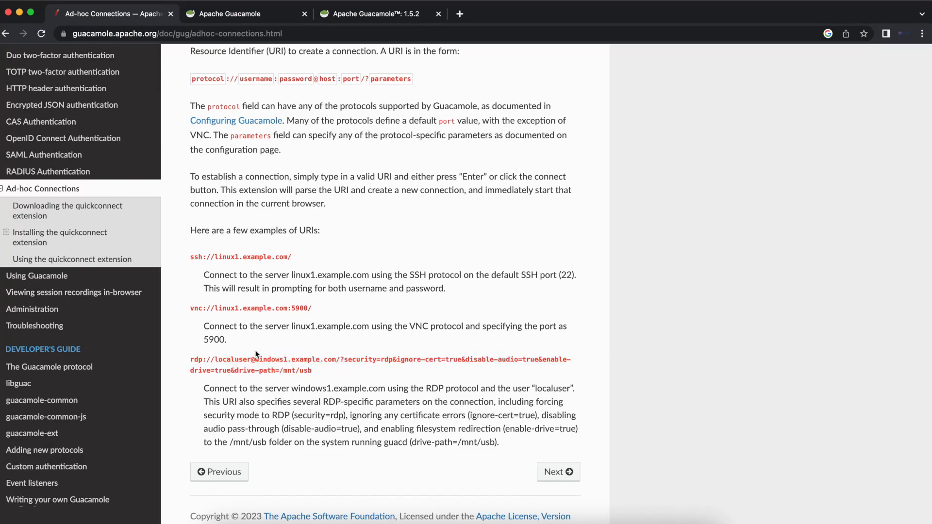
pyautogui.moveTo(251, 424)
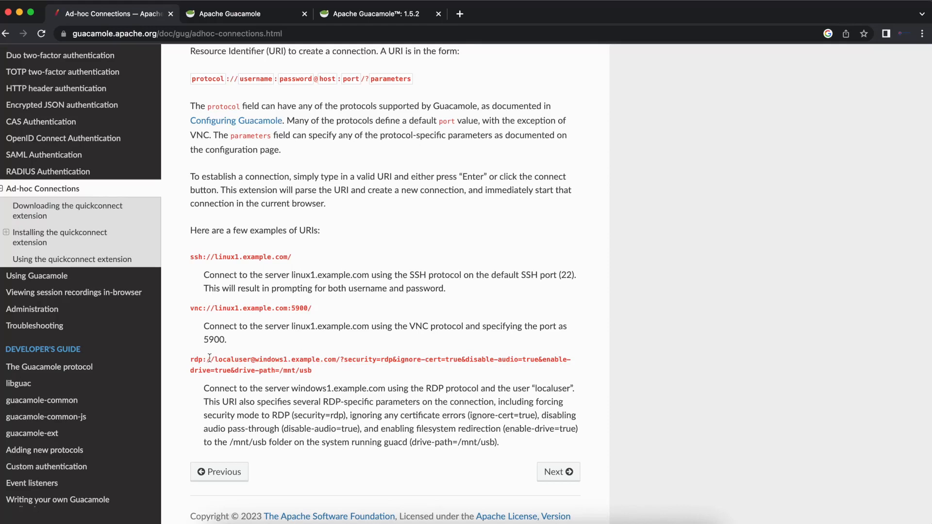
pyautogui.doubleClick(233, 359)
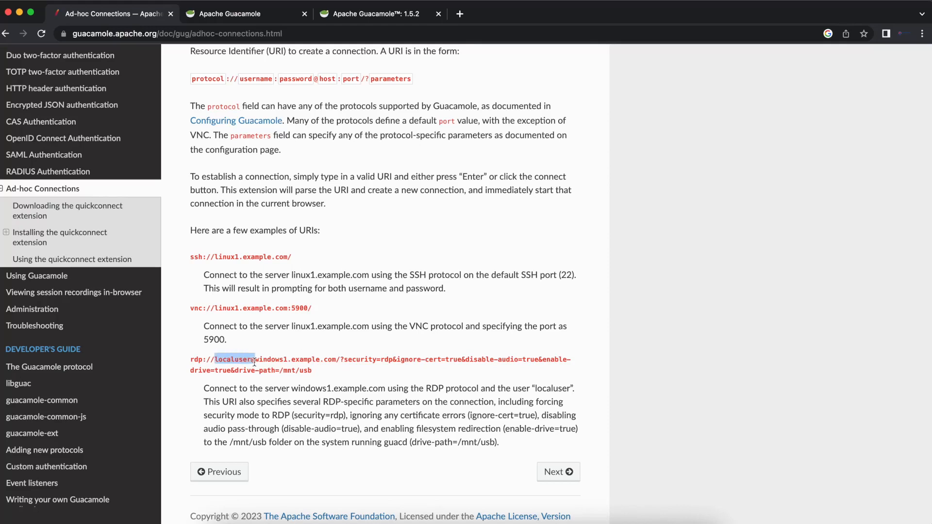
pyautogui.click(256, 359)
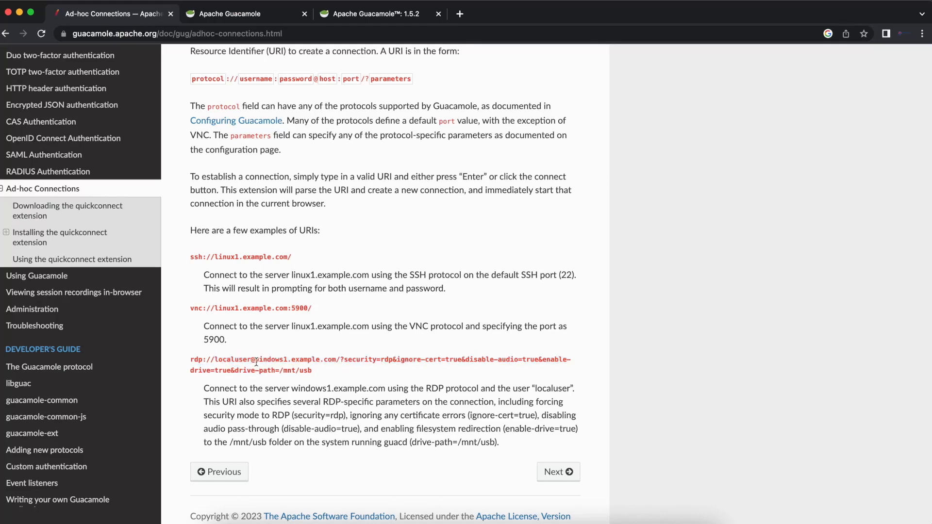